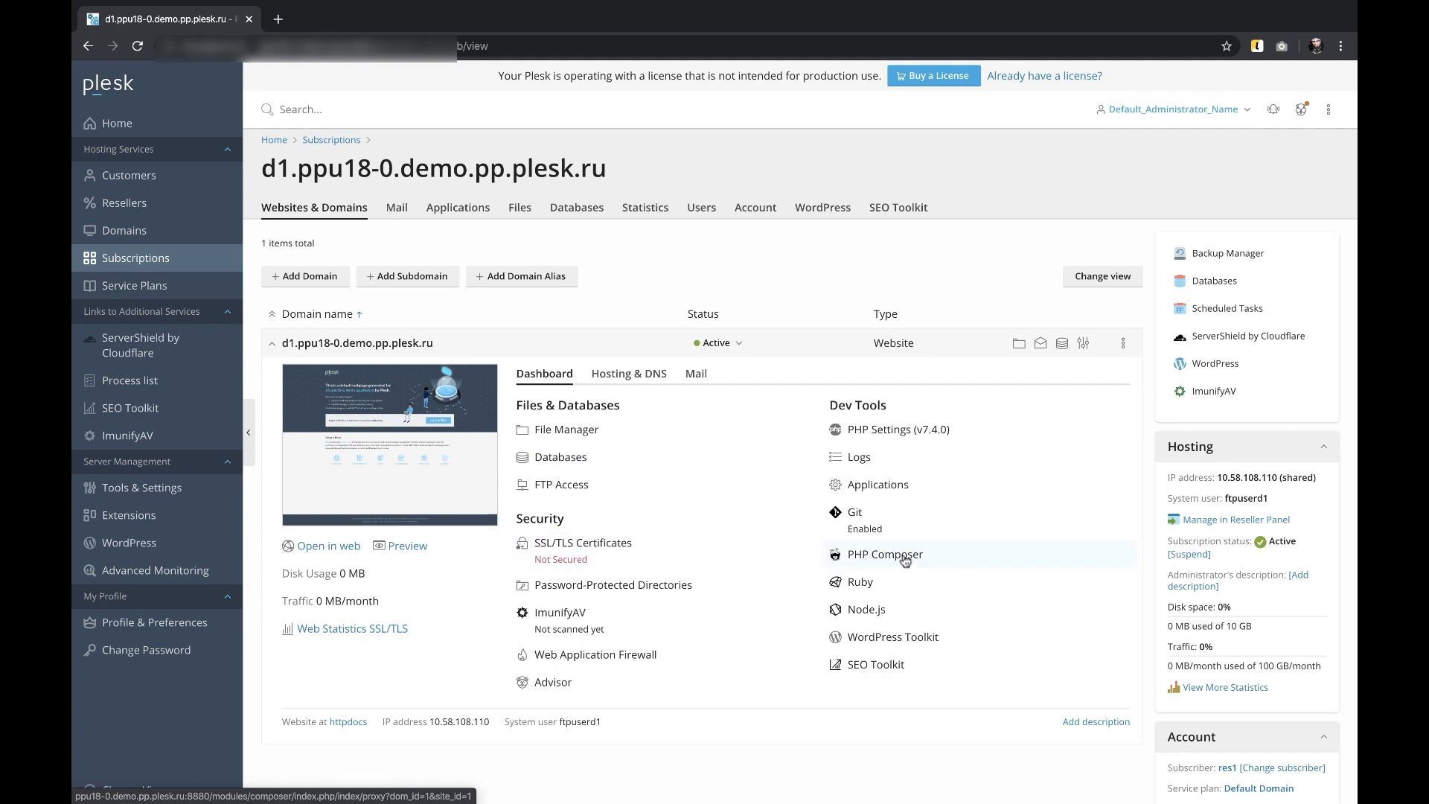
Go to PHP Composer under Dev Tools on the domain's Dashboard.
{"action": "left_click", "coordinate": [882, 554]}
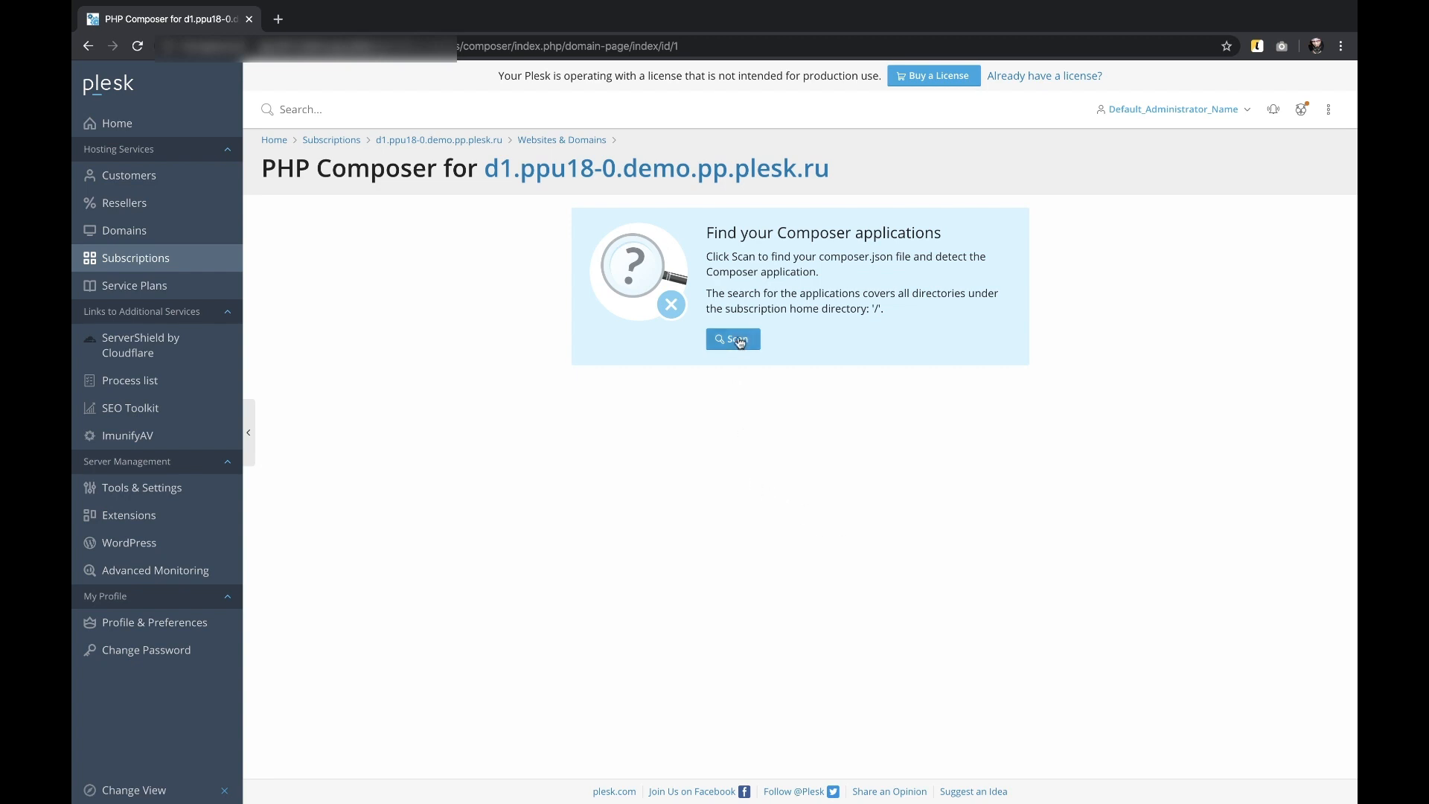
Scan for Composer apps, find the Laravel app in /httpdocs and install its package dependencies.
{"action": "left_click", "coordinate": [732, 338]}
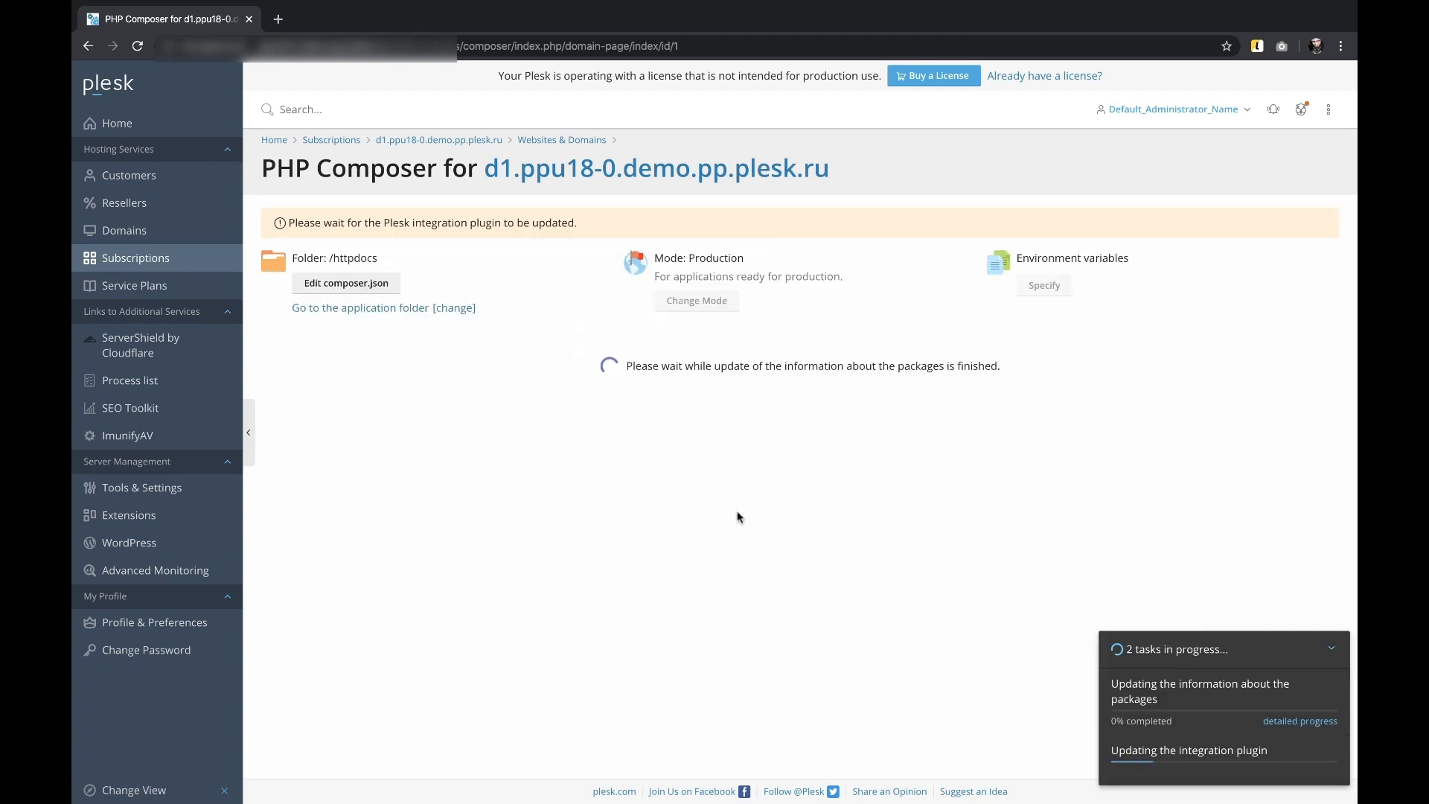
{"action": "left_click", "coordinate": [1299, 720]}
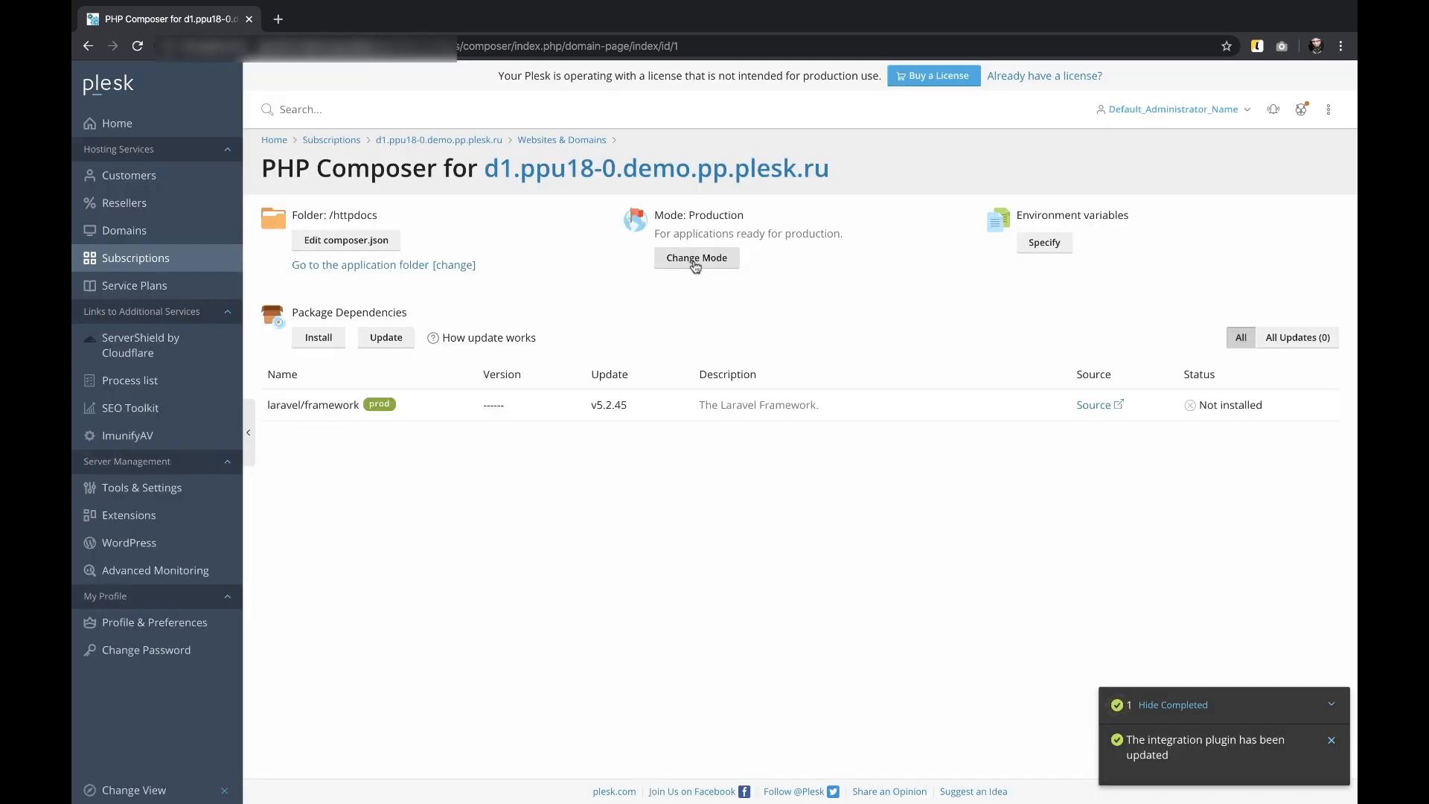
{"action": "left_click", "coordinate": [697, 257]}
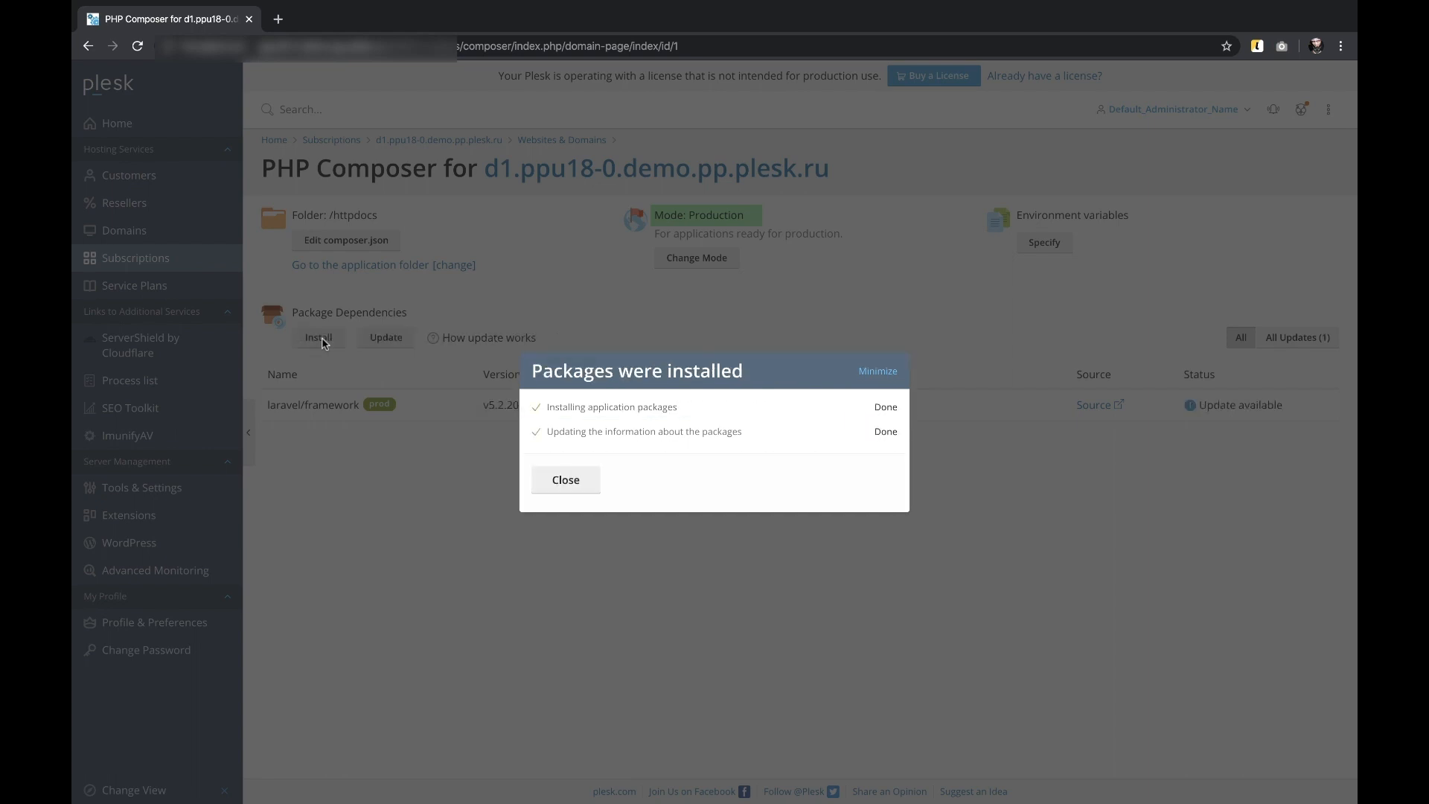
Update laravel/framework to v5.2.45, confirming the warning, so it shows as up to date.
{"action": "left_click", "coordinate": [565, 479]}
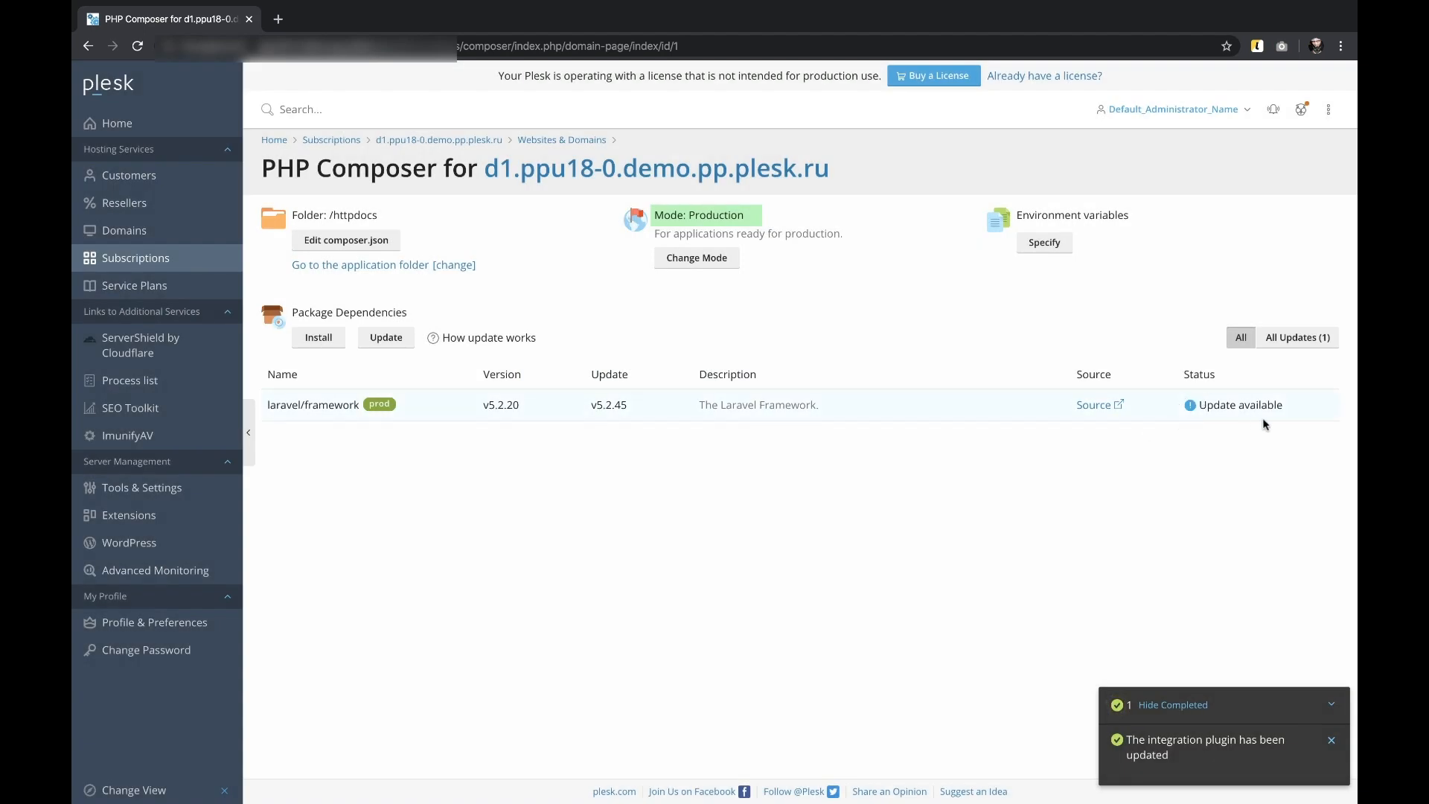
{"action": "left_click", "coordinate": [384, 337]}
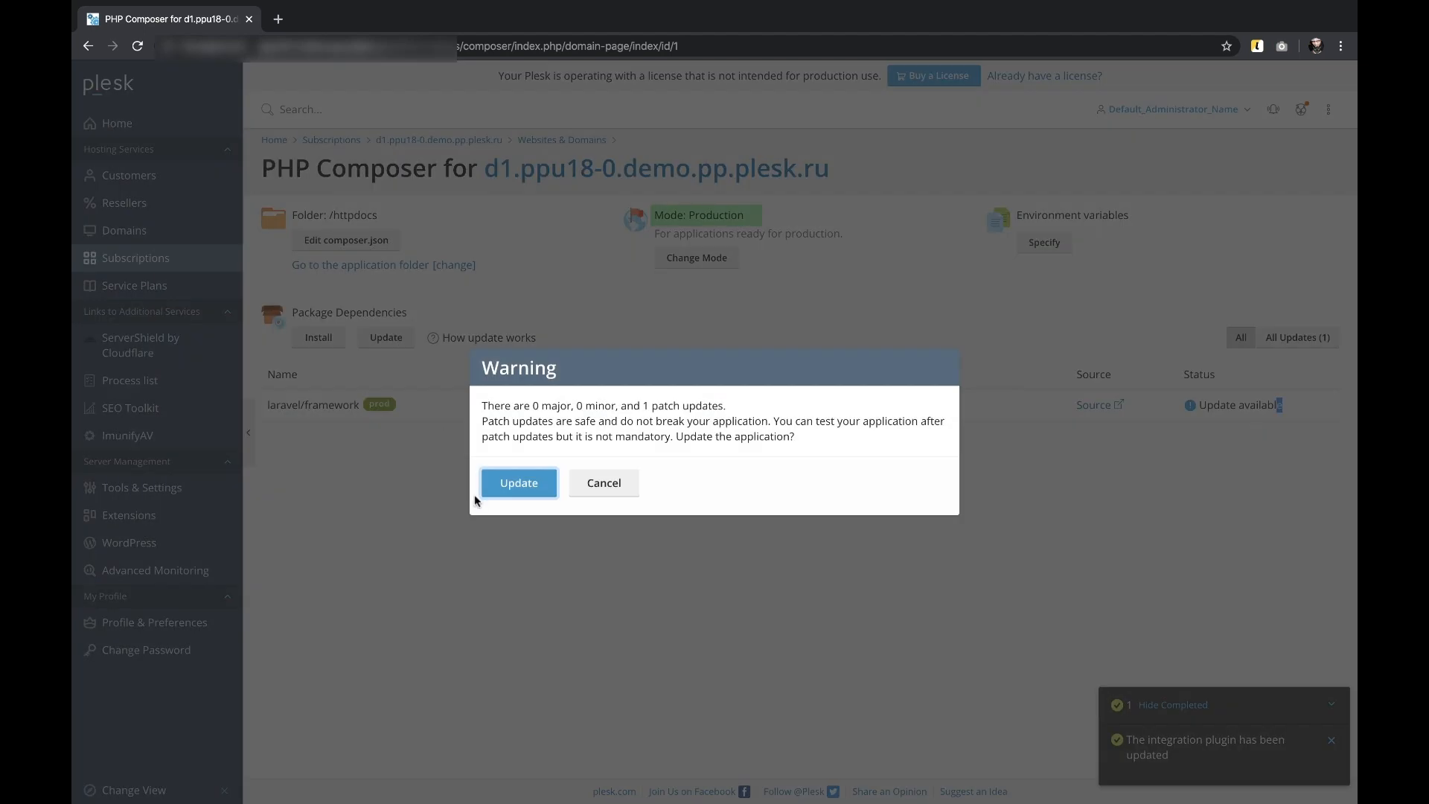
{"action": "left_click", "coordinate": [518, 482]}
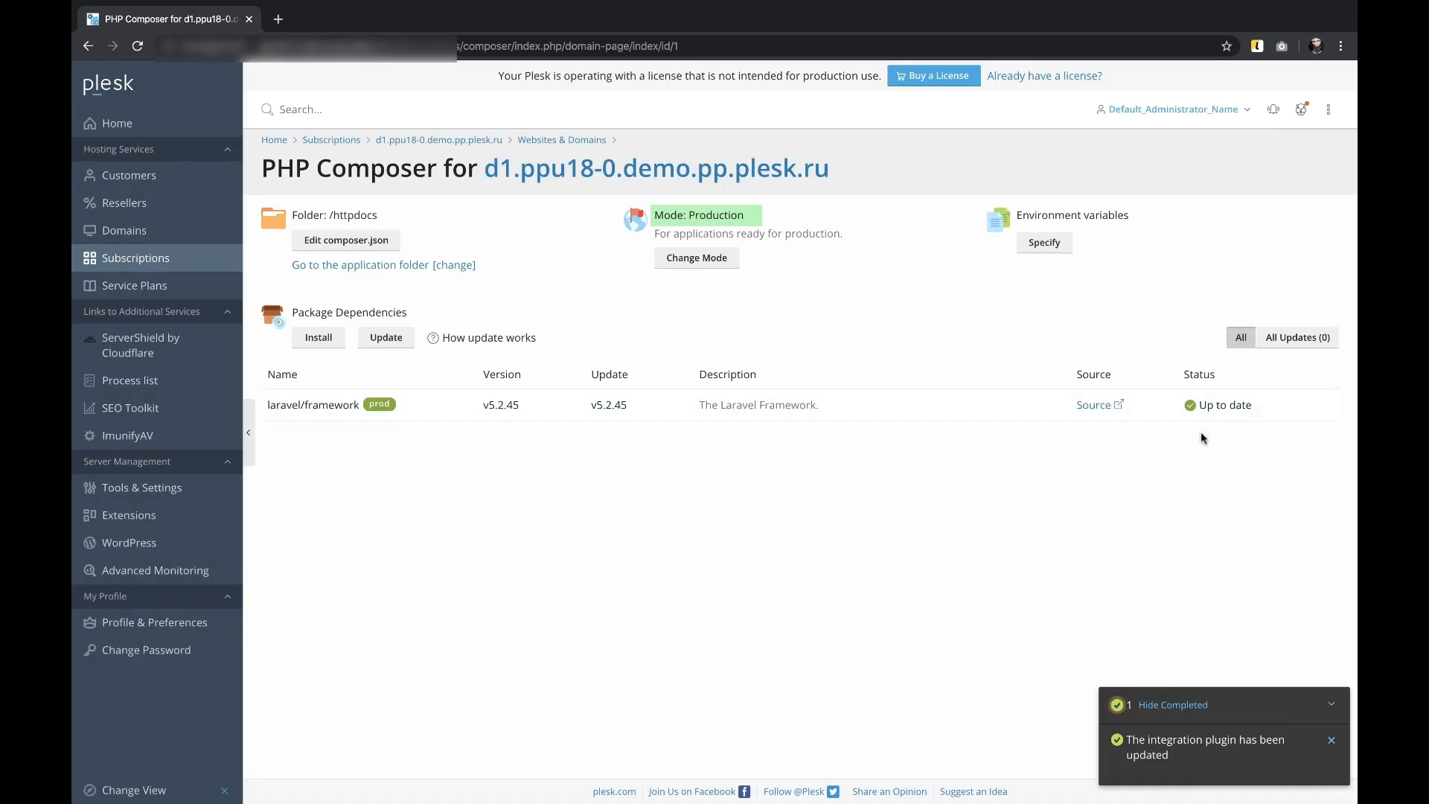
Change the application mode to Development and install faker, mockery, phpunit and symfony dev packages.
{"action": "left_click", "coordinate": [695, 256]}
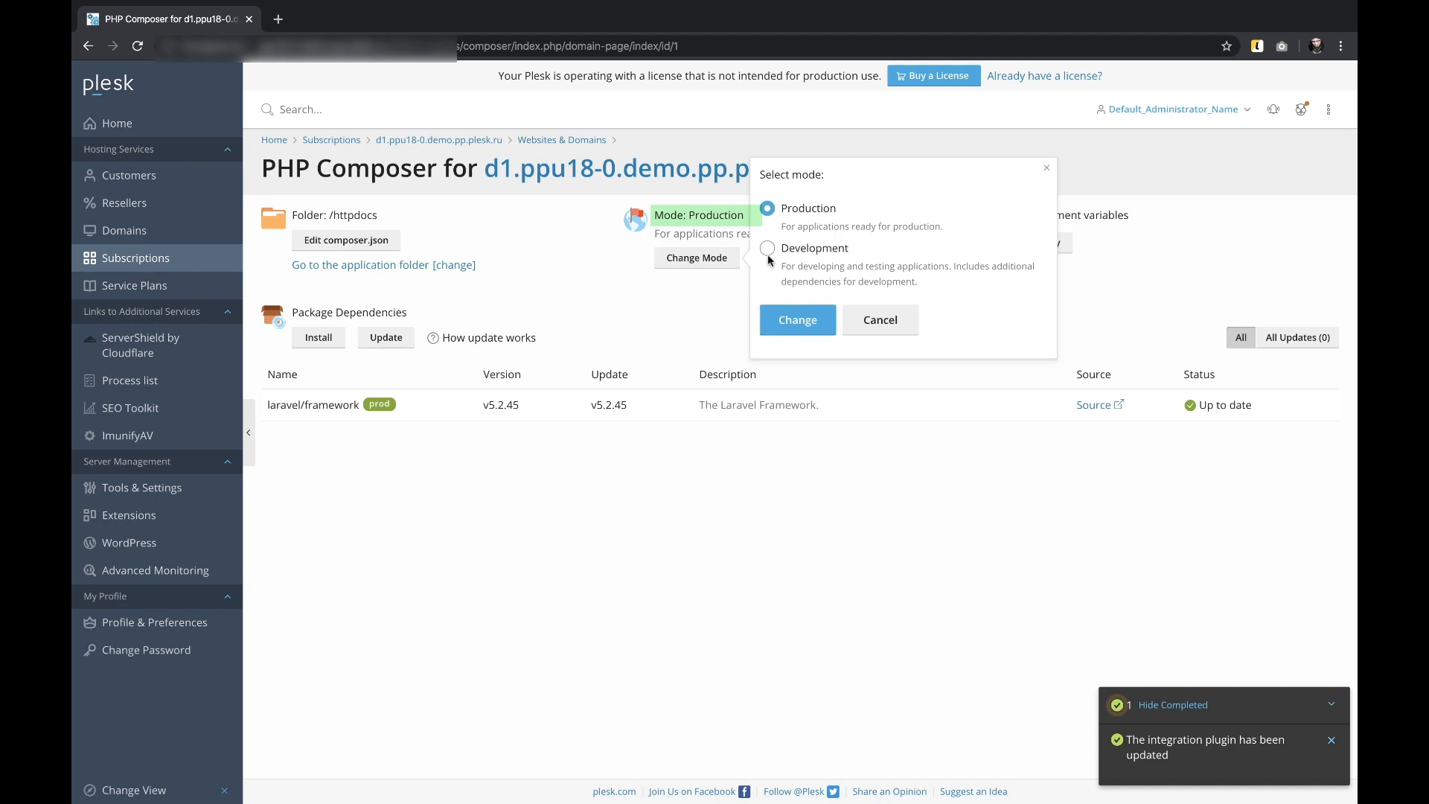
{"action": "left_click", "coordinate": [796, 319]}
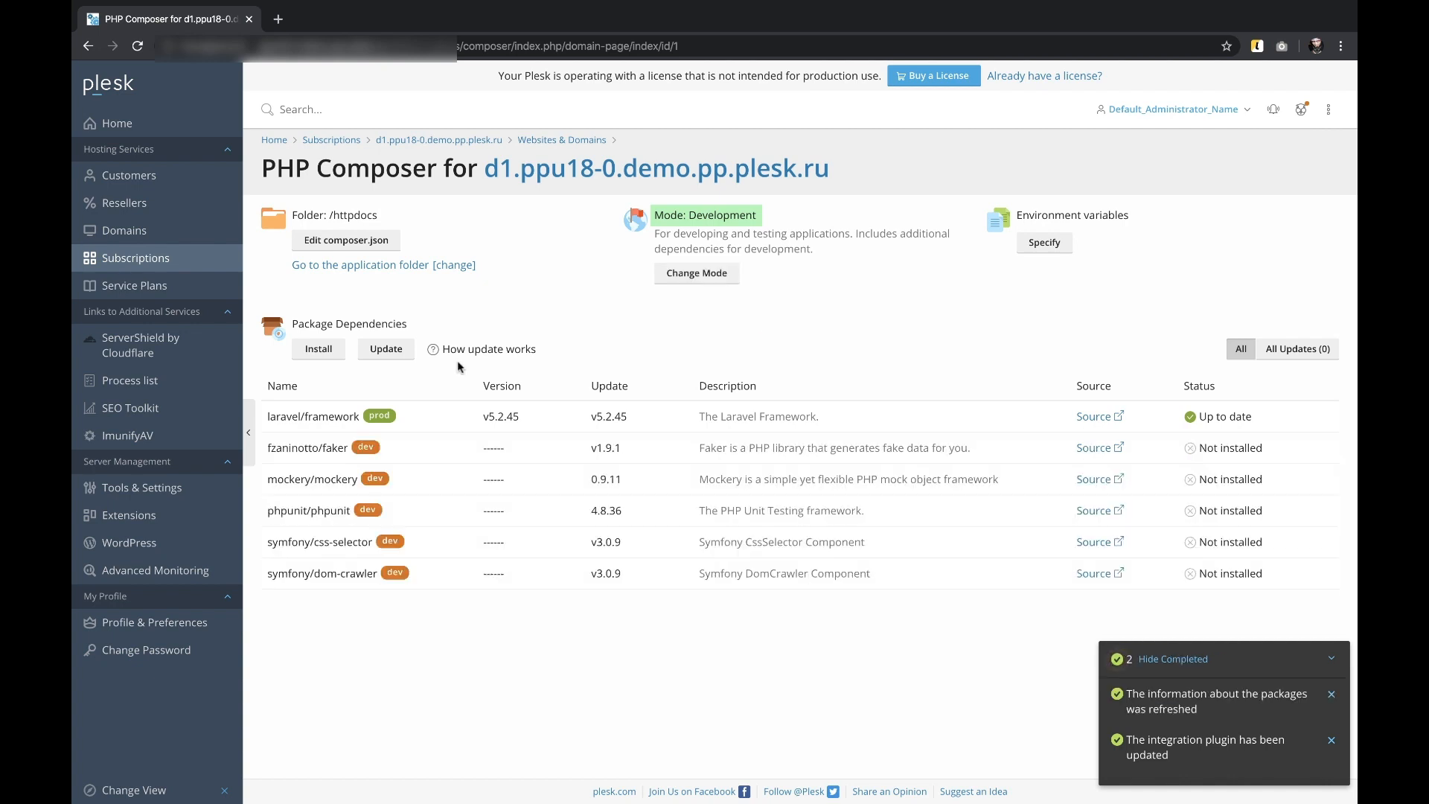
{"action": "left_click", "coordinate": [318, 349]}
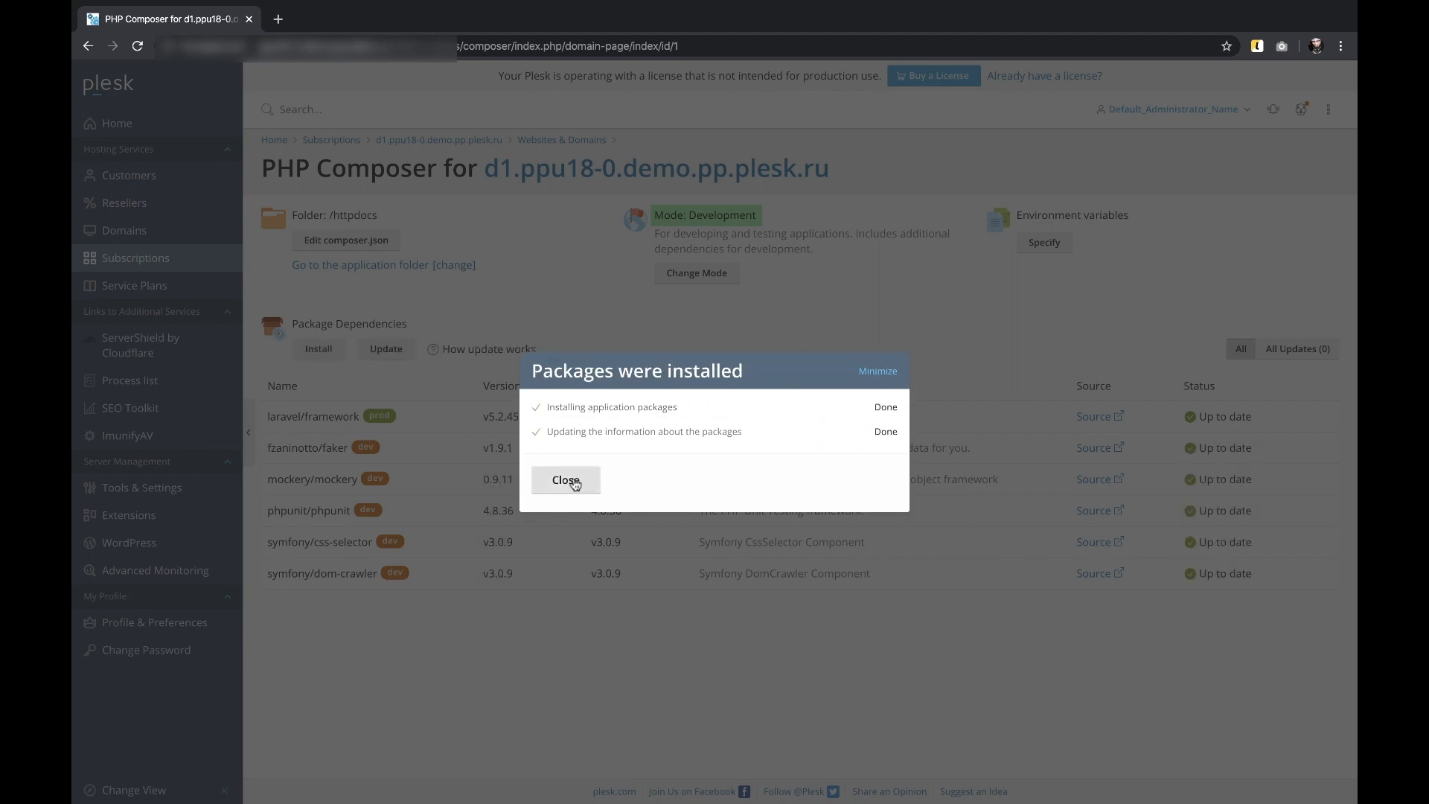
Run a further package update for the secondary dependencies and dismiss the update summary.
{"action": "left_click", "coordinate": [565, 480]}
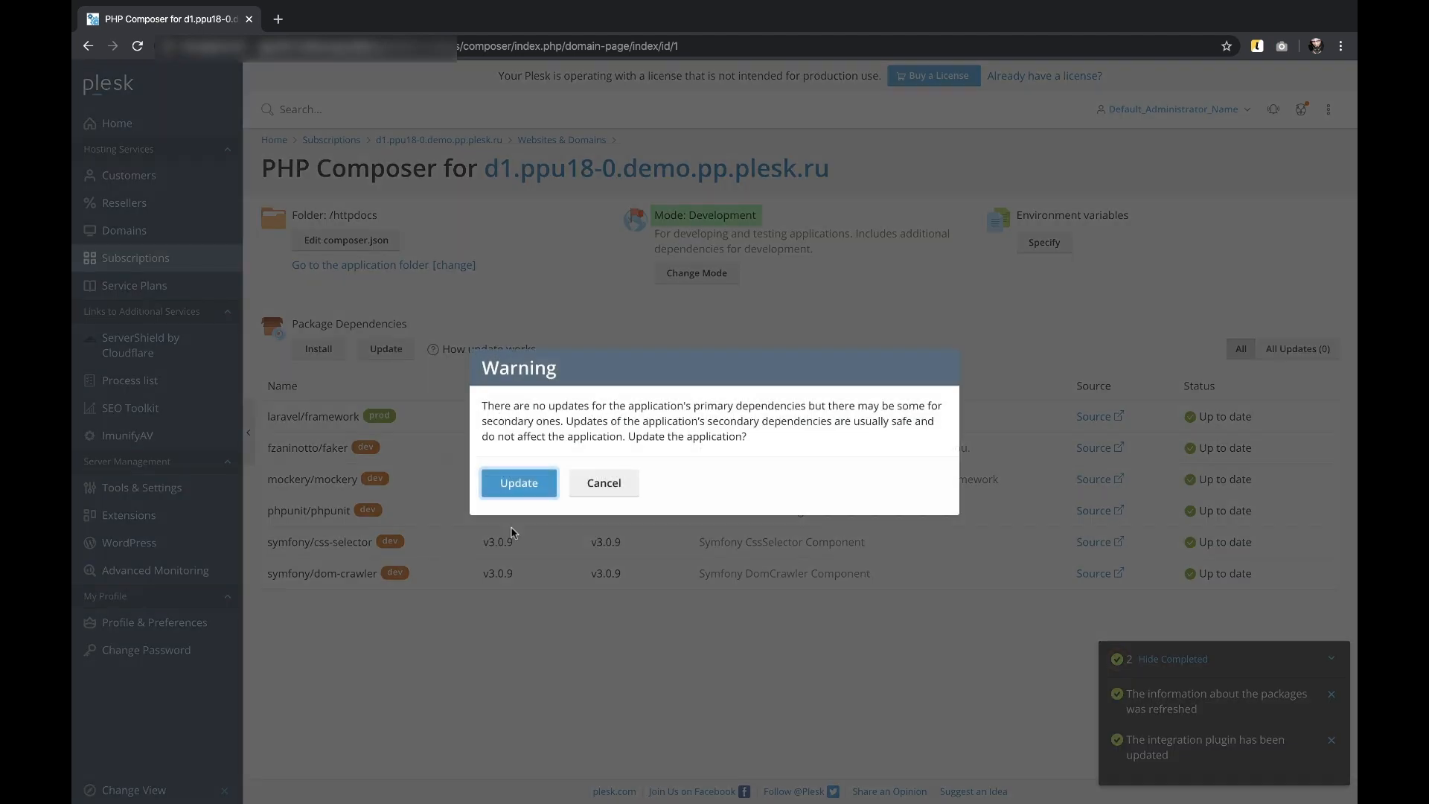
{"action": "left_click", "coordinate": [518, 482]}
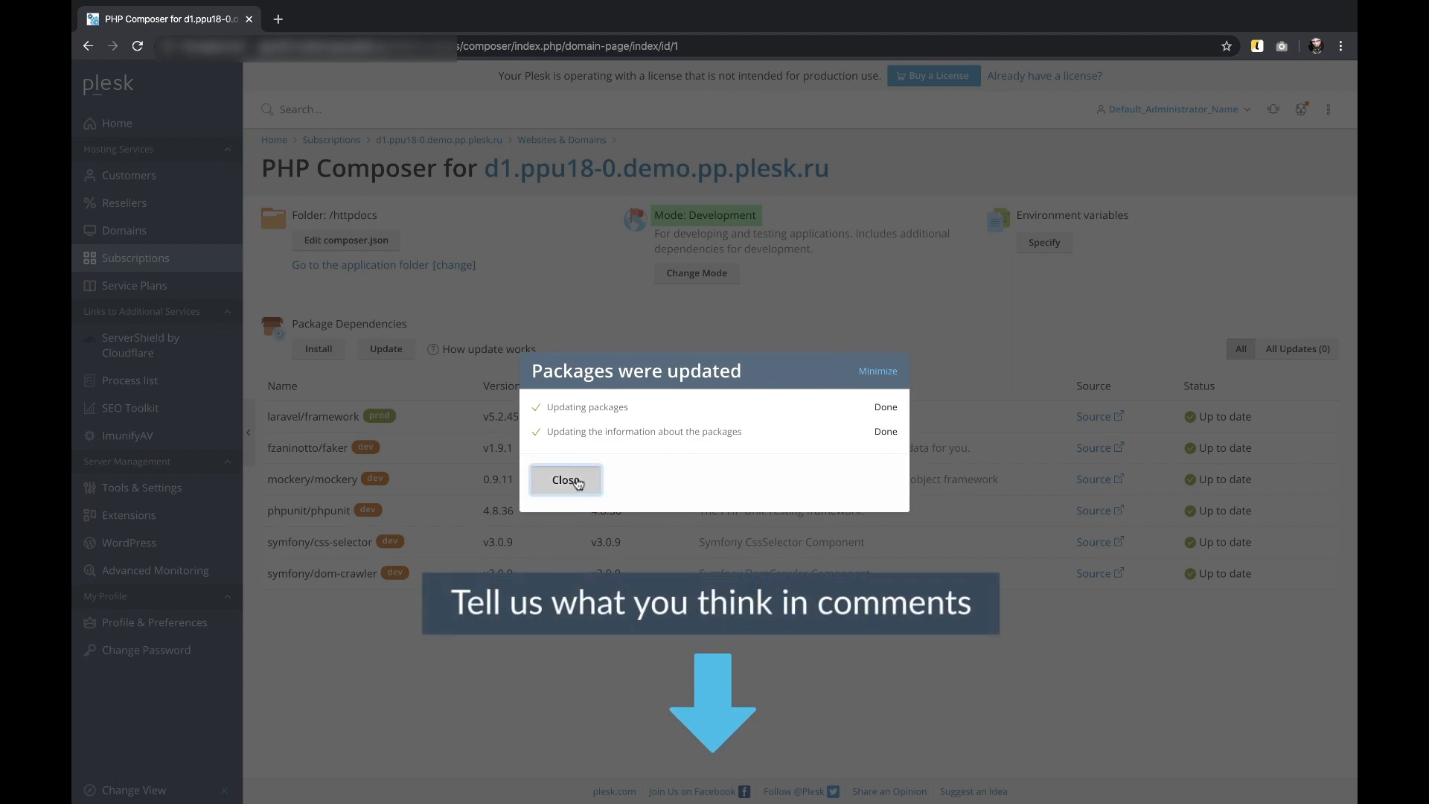
{"action": "left_click", "coordinate": [565, 481]}
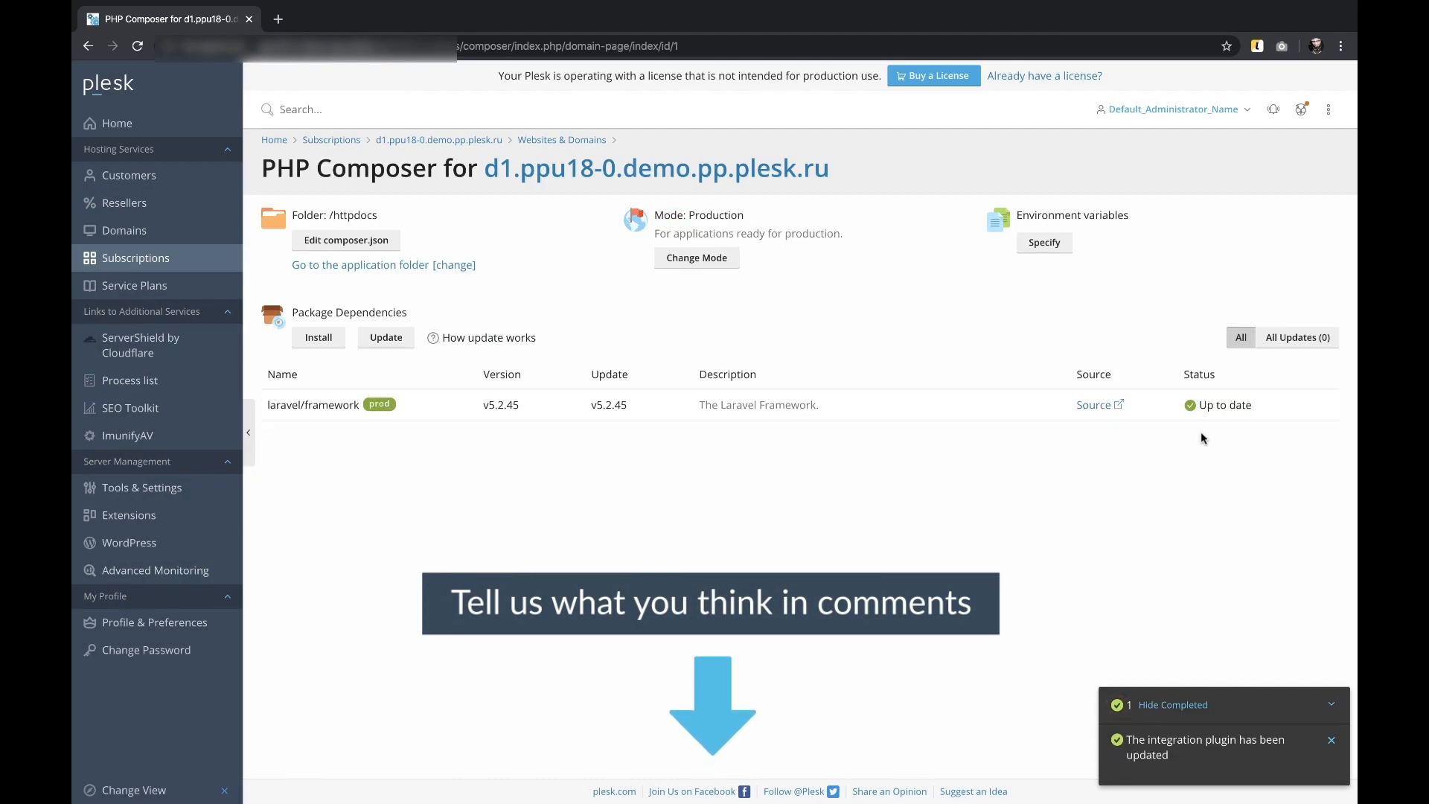